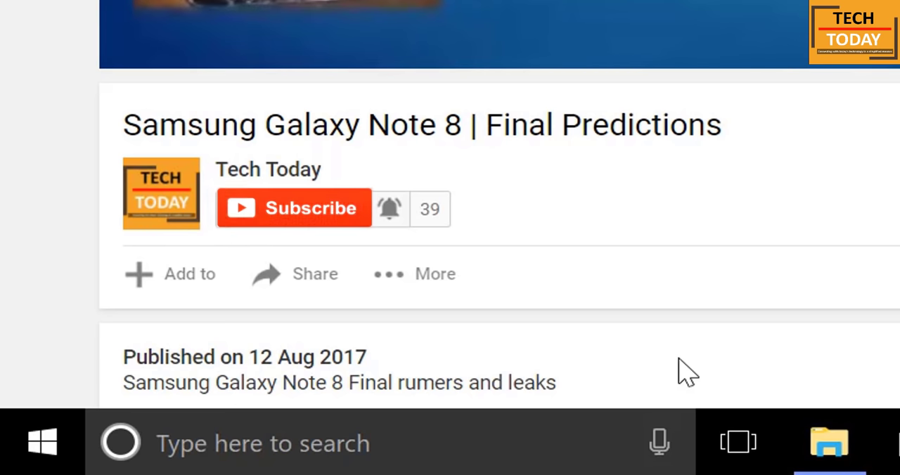
- Bring up the Start menu showing recently added and most used apps
click(292, 208)
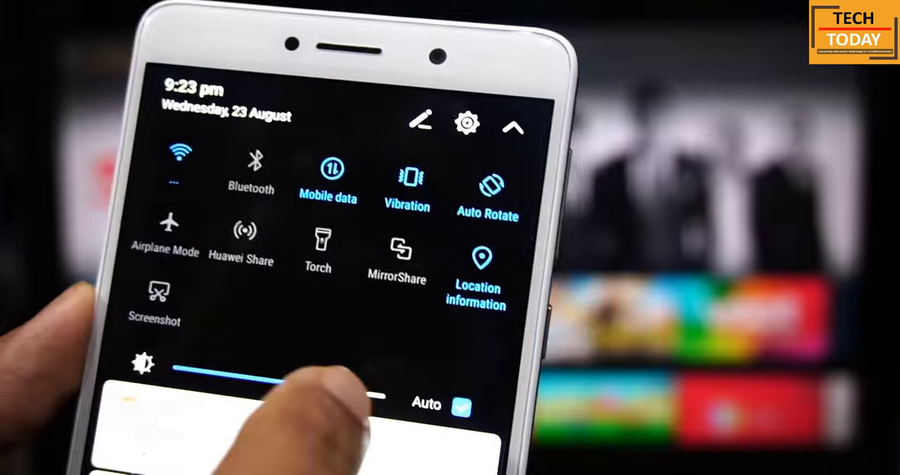
click(396, 250)
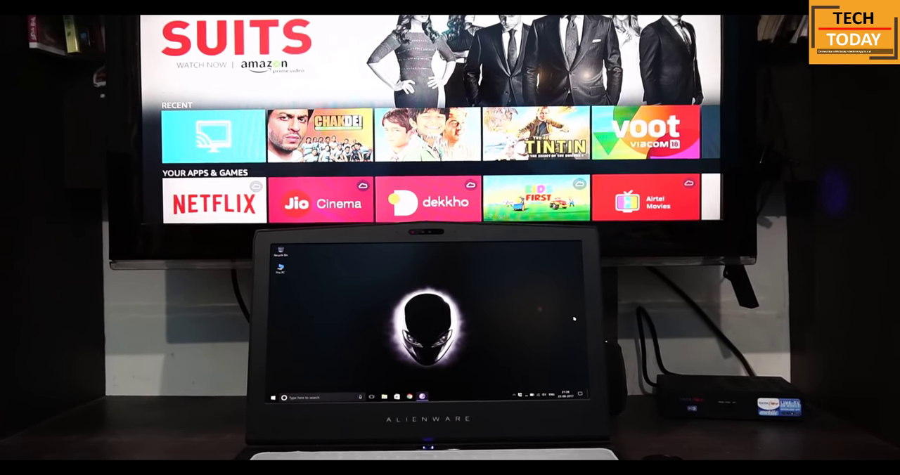
click(264, 398)
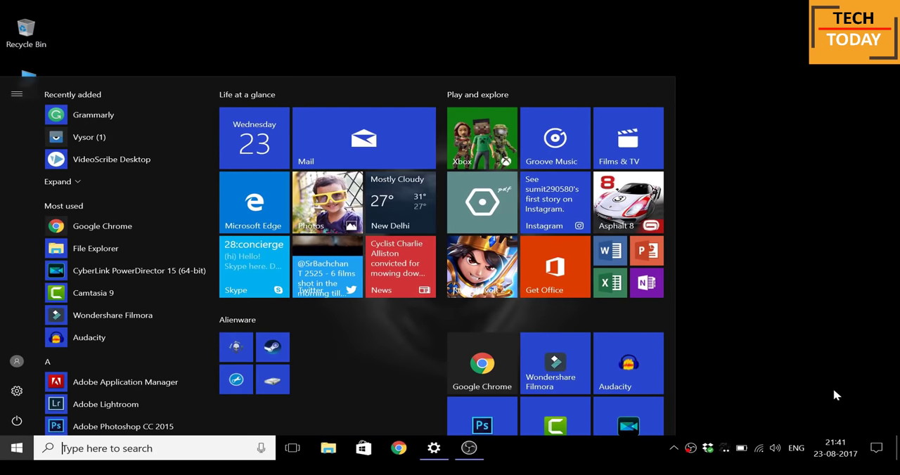
- Search 'cast' in Start and reach the Display settings' wireless display connection entry
text(c)
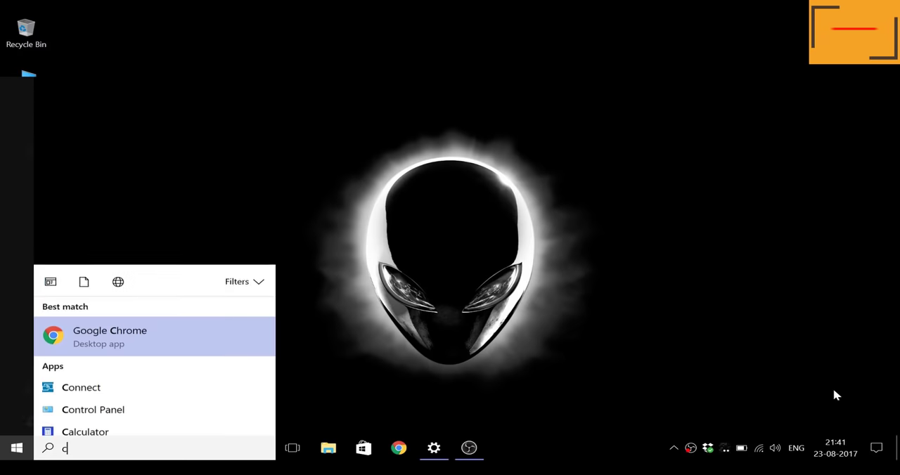
text(ast)
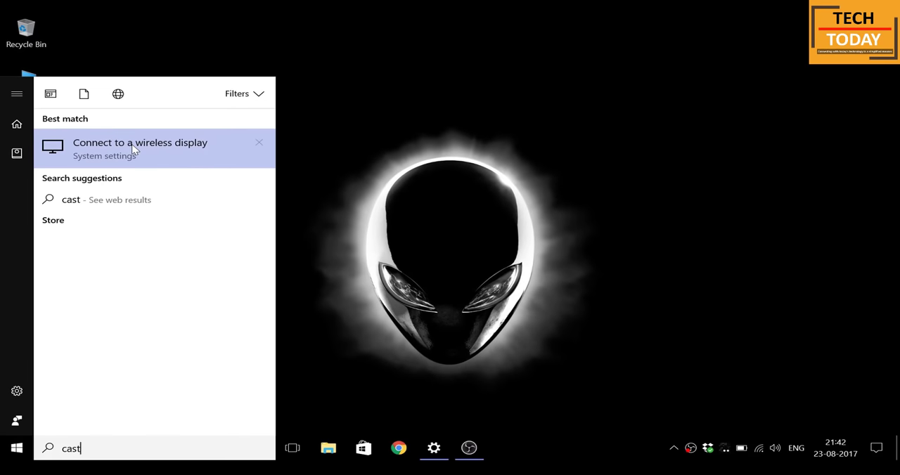
click(140, 147)
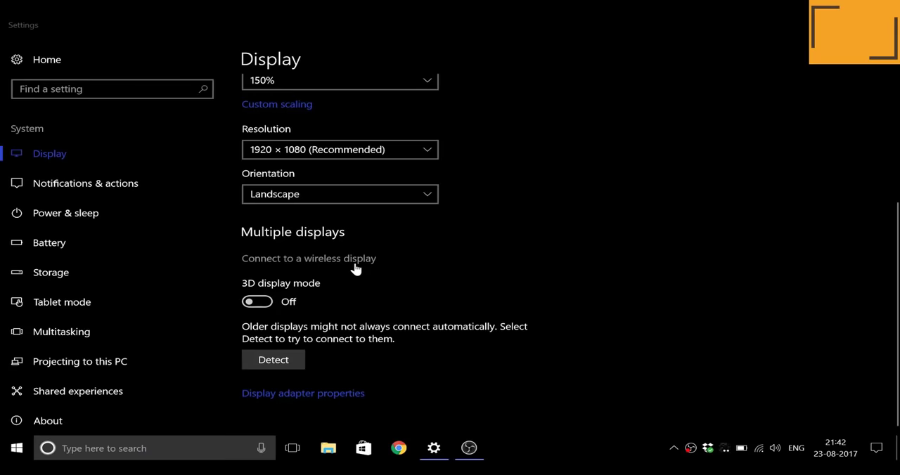
- Start searching for wireless displays so the Connect pane lists rakesh's Fire TV stick
click(308, 259)
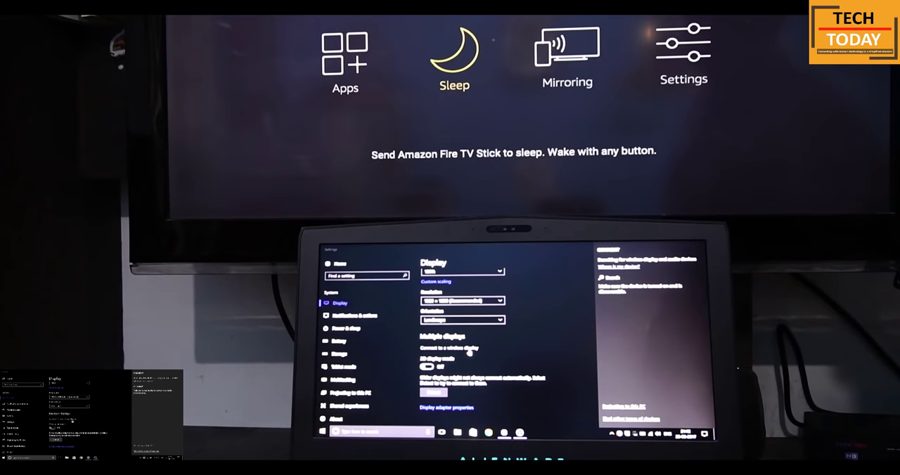
click(566, 56)
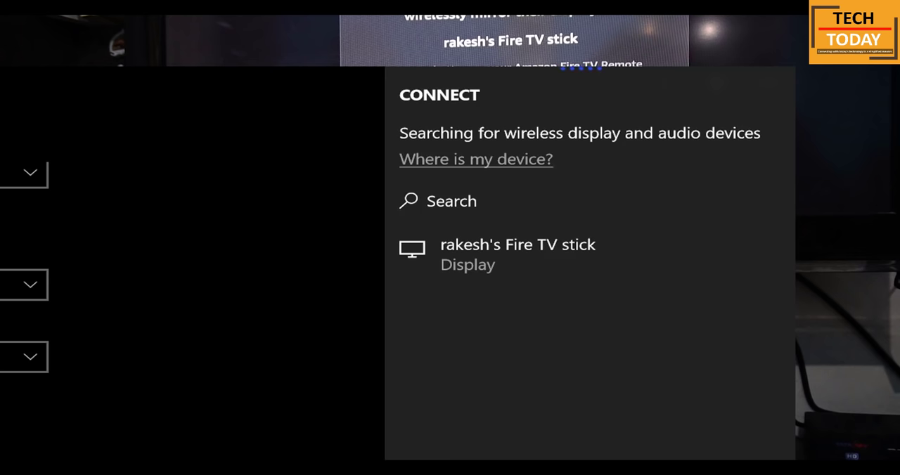
- Connect to rakesh's Fire TV stick so the laptop desktop is mirrored on the TV
click(517, 253)
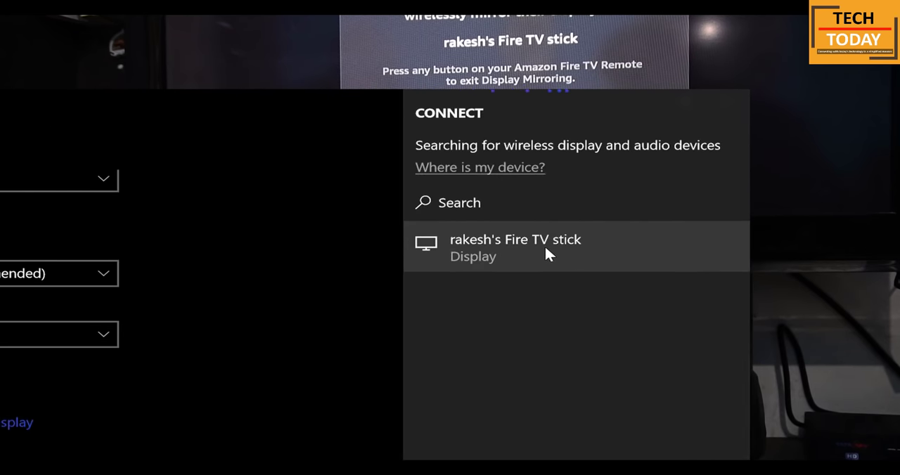
click(515, 246)
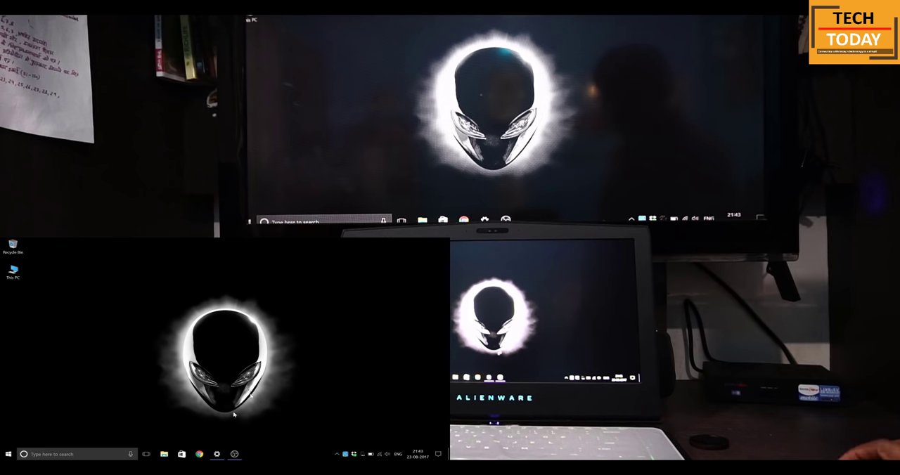
- Disconnect the mirroring, returning the TV to the Fire TV Display & Sounds settings
click(200, 453)
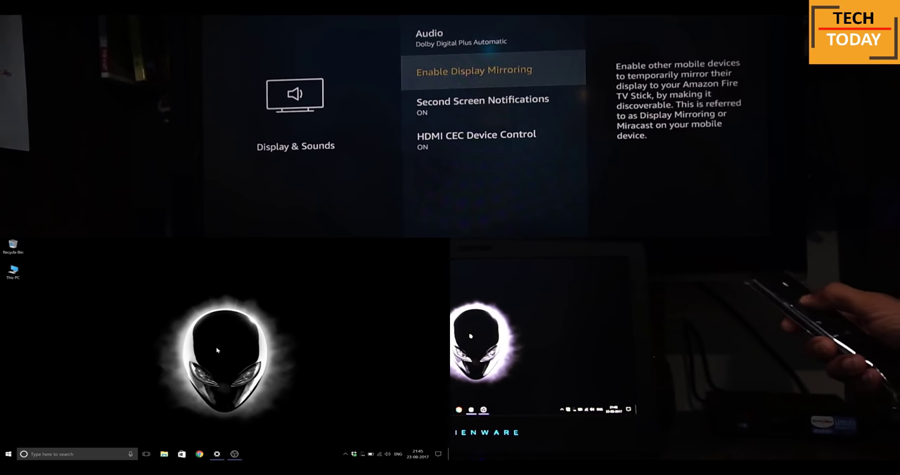
- Search 'cas' in Start and reach the wireless display connection settings again
click(474, 70)
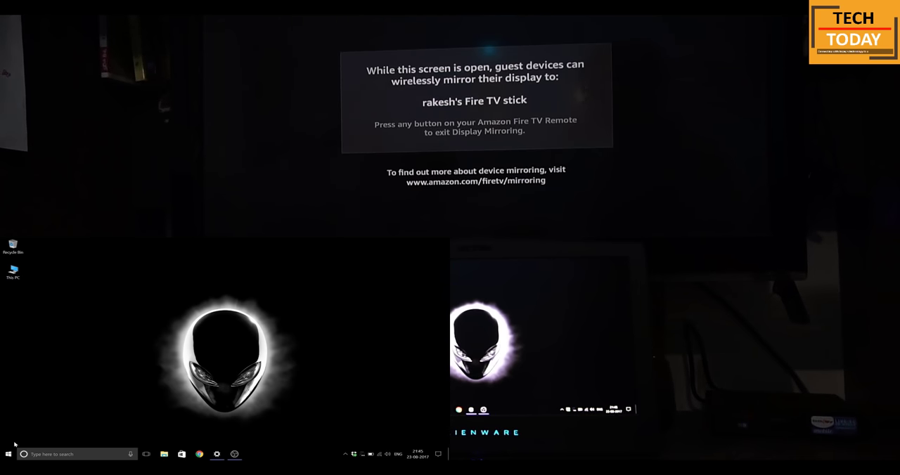
click(23, 453)
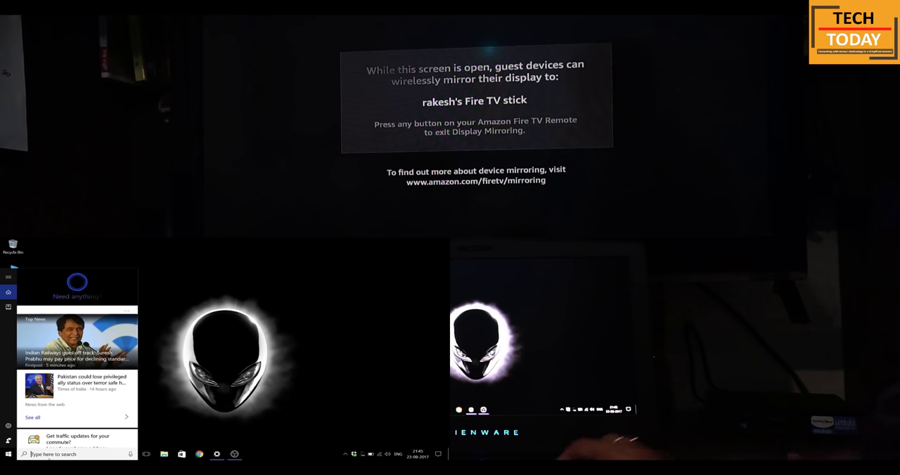
text(cas)
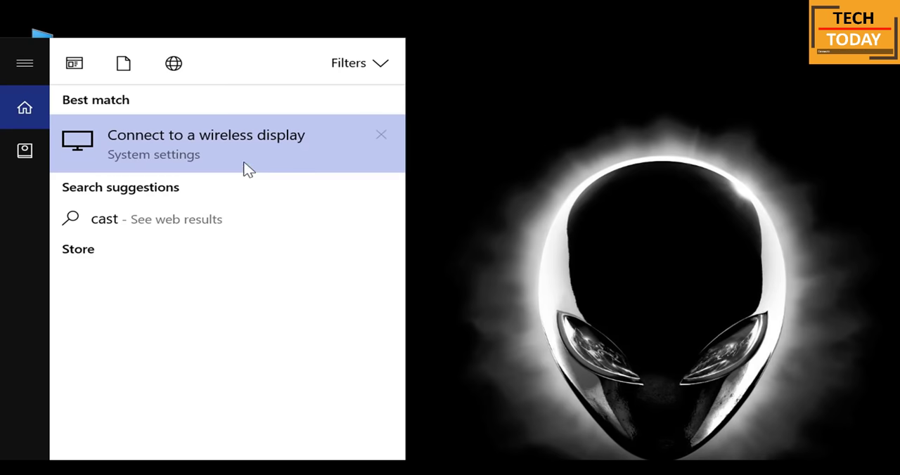
click(206, 135)
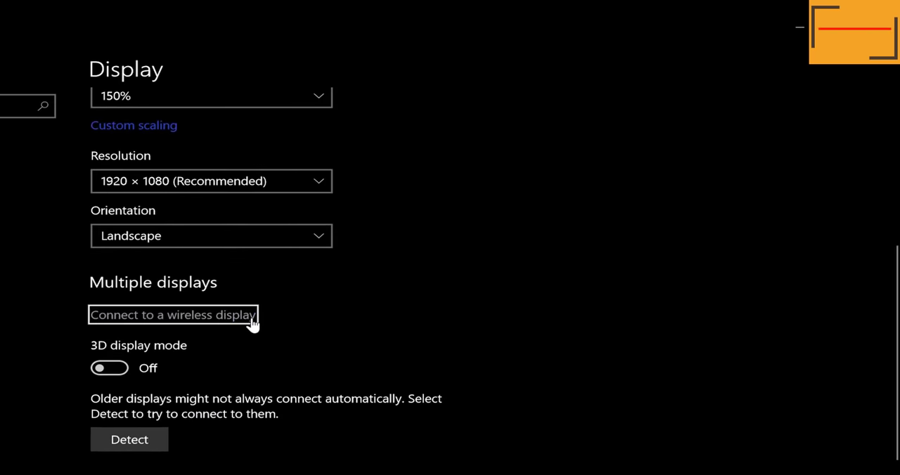
- Scan for nearby displays and connect to rakesh's Fire TV stick to start mirroring
click(173, 315)
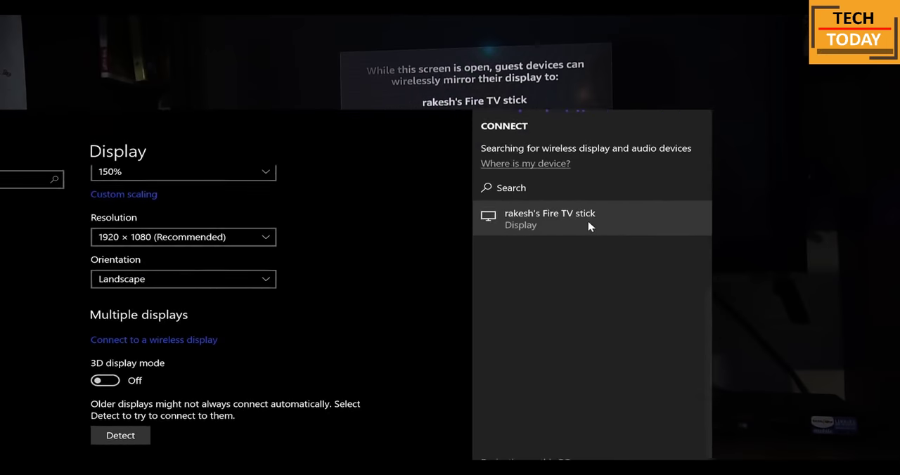
click(549, 218)
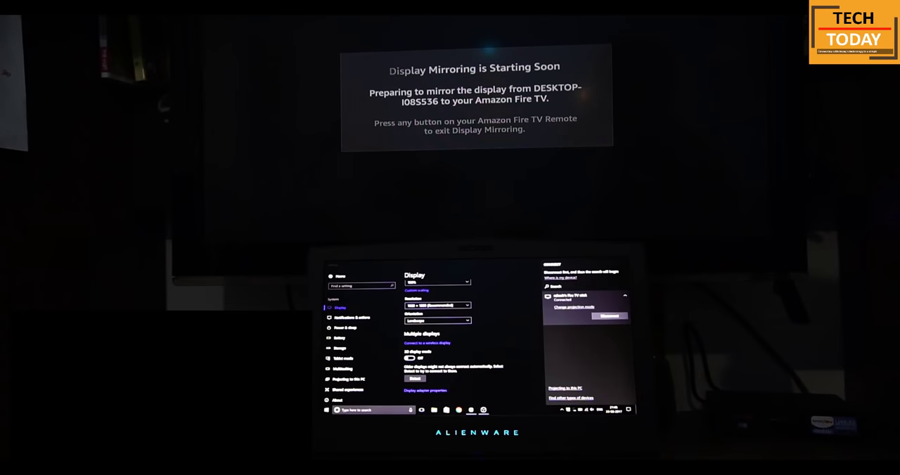